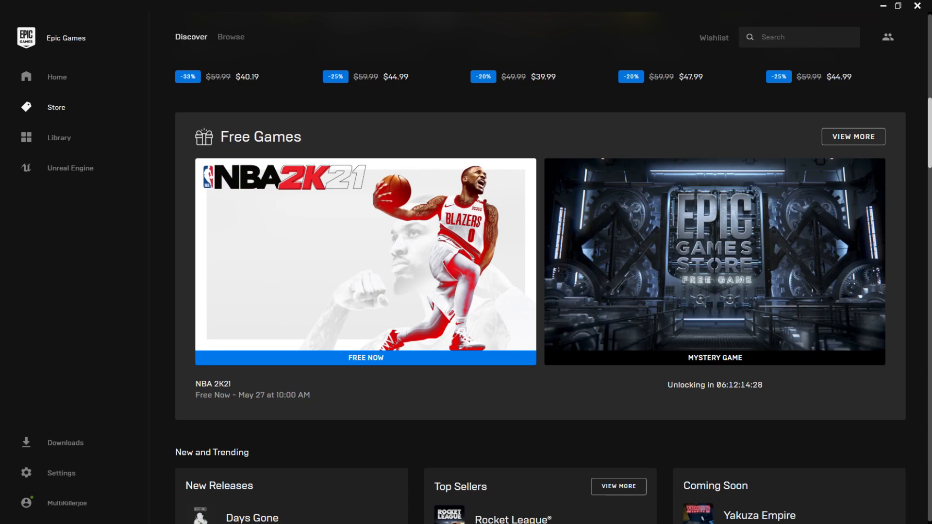
Step: Open the NBA 2K21 product page from the Free Games listing
click(365, 257)
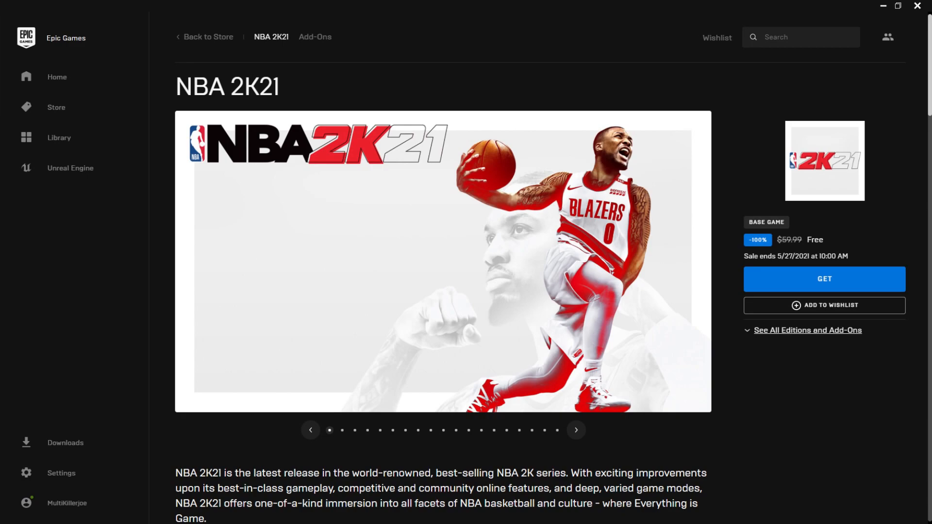
Step: Browse through five NBA 2K21 gameplay screenshots in the gallery
click(576, 429)
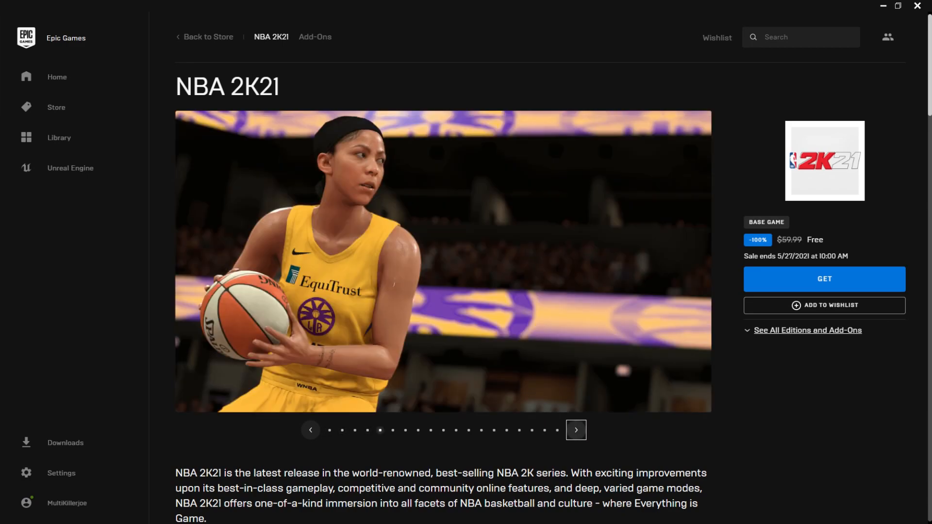
click(575, 429)
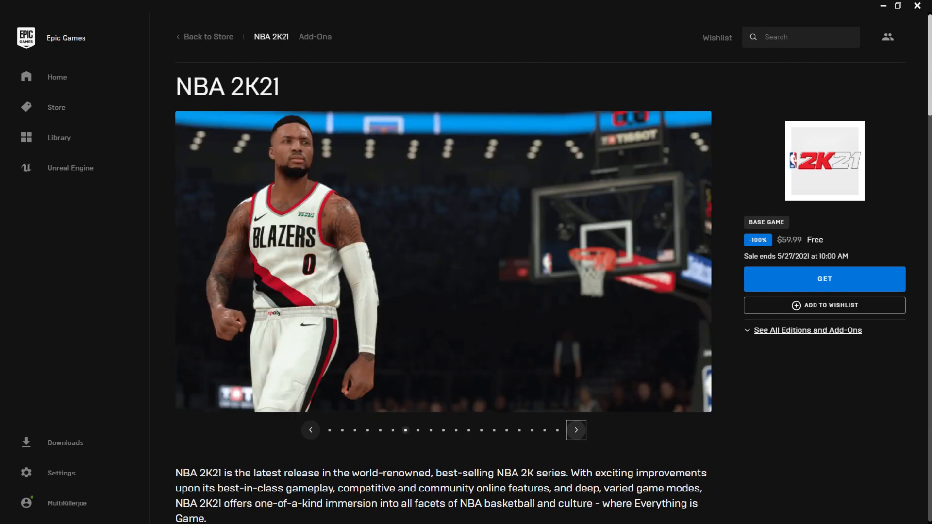
click(576, 430)
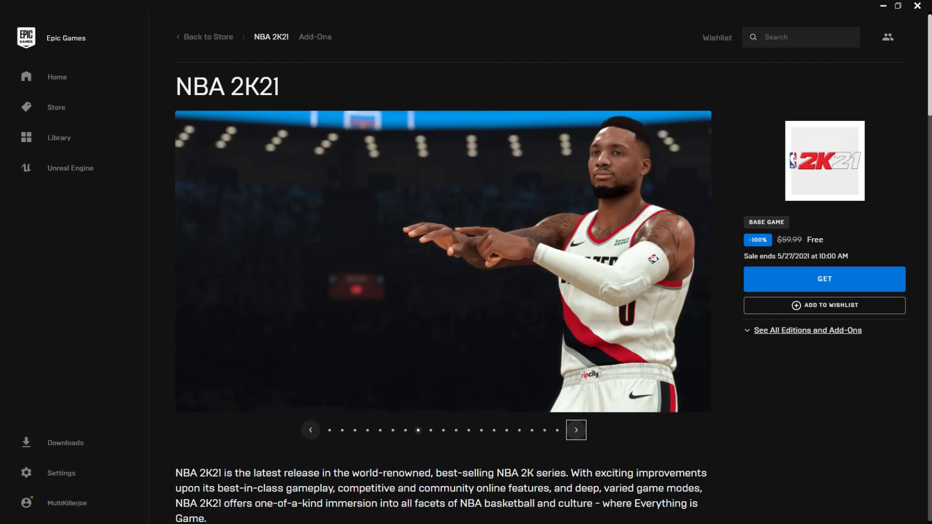
click(576, 429)
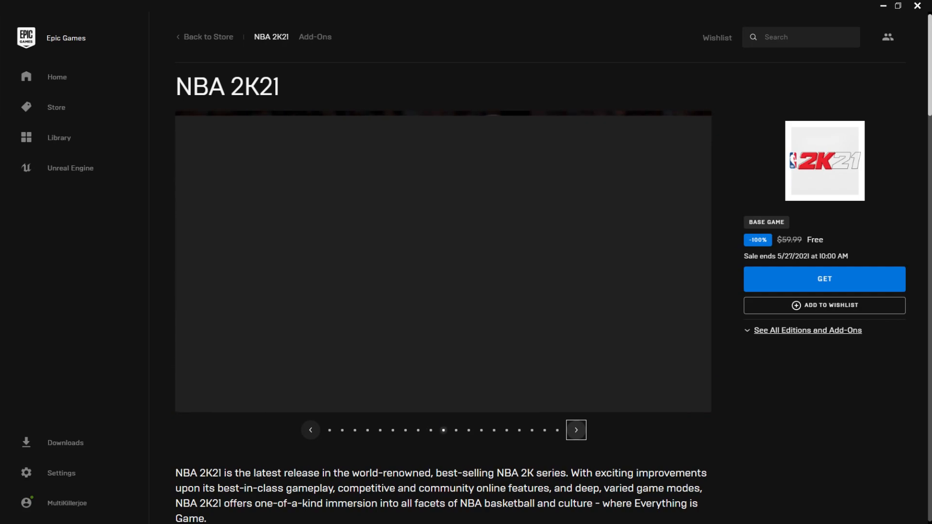
click(575, 429)
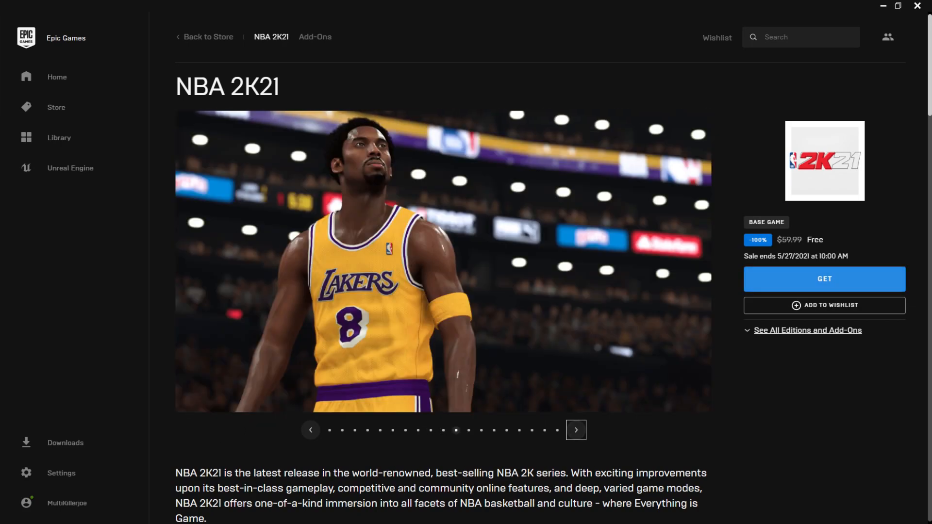
Step: Start claiming NBA 2K21 for free with the GET button
click(823, 279)
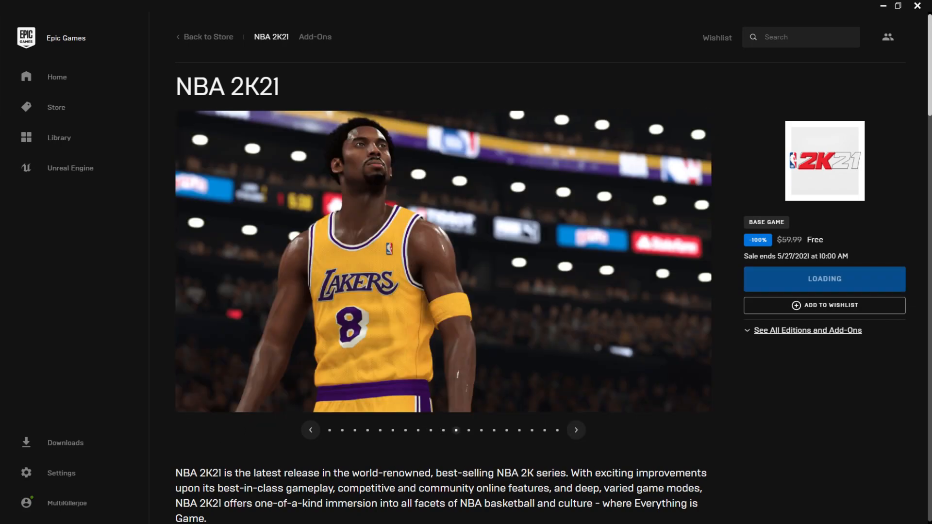
Step: Place the $0.00 order so NBA 2K21 shows as OWNED
click(824, 279)
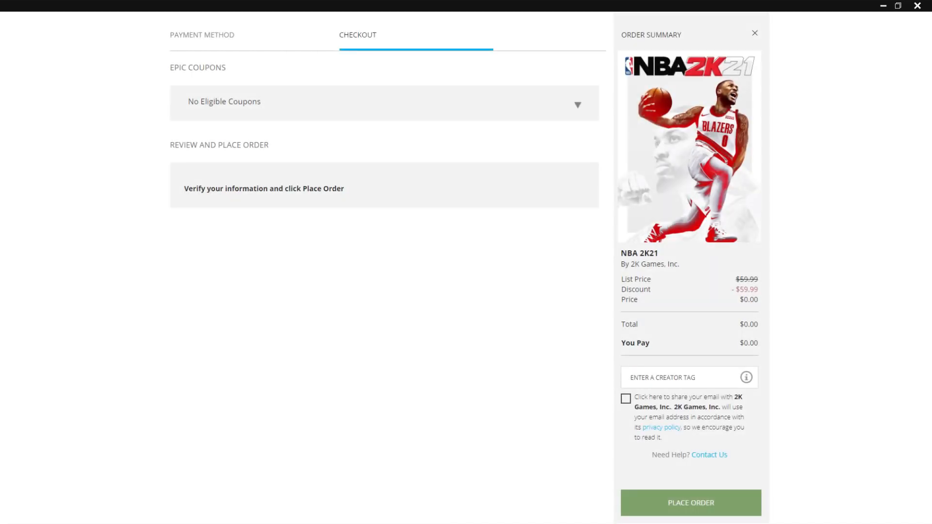
click(691, 502)
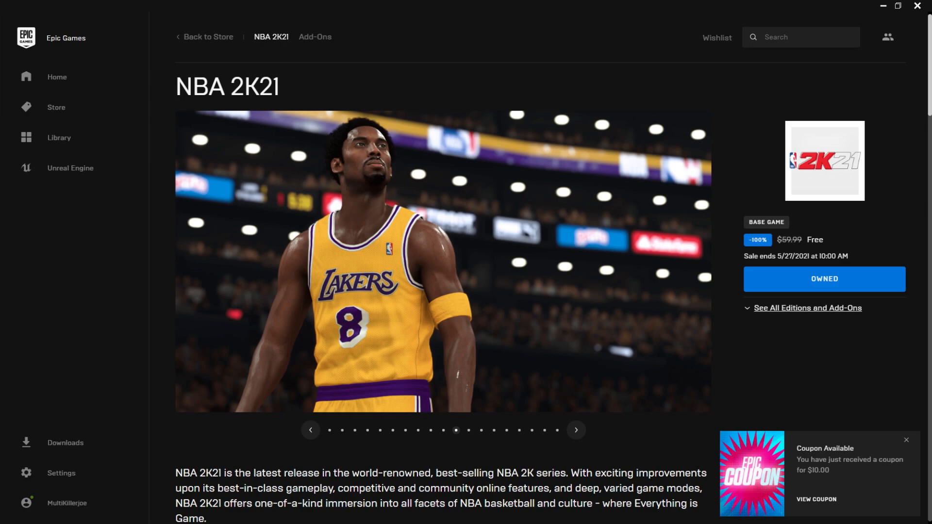
Step: Browse four more NBA 2K21 screenshots on the owned product page
click(576, 430)
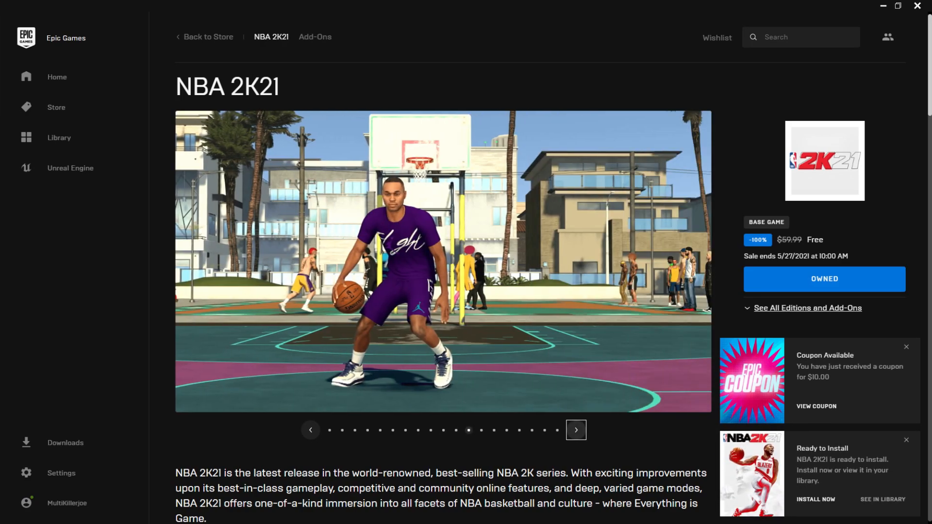
click(575, 430)
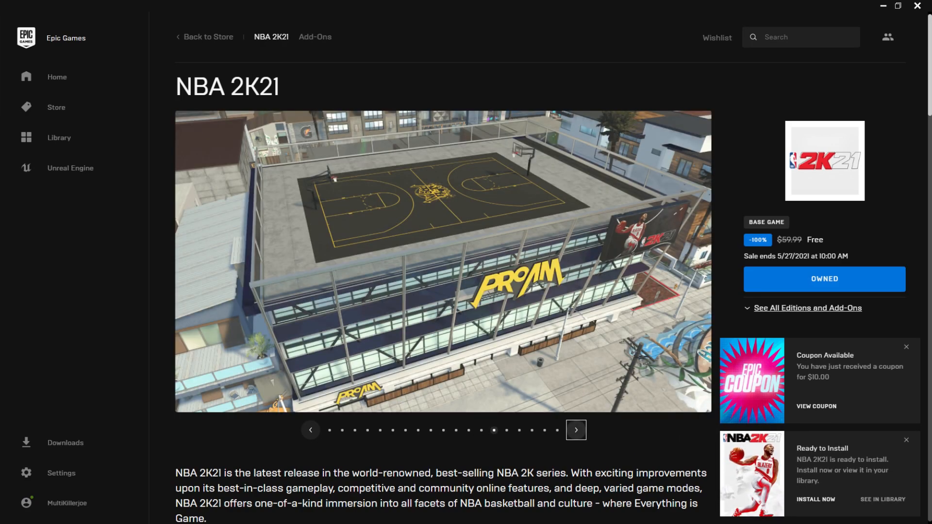
click(576, 430)
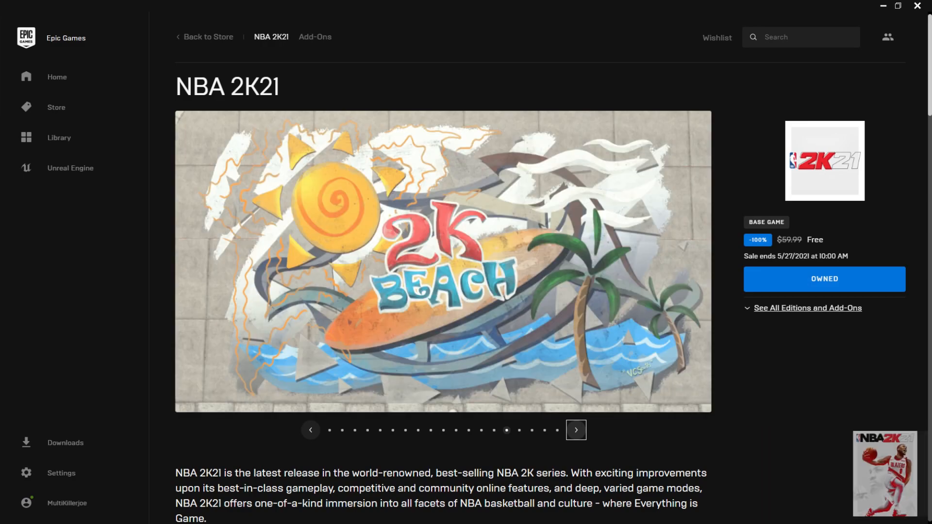
click(575, 428)
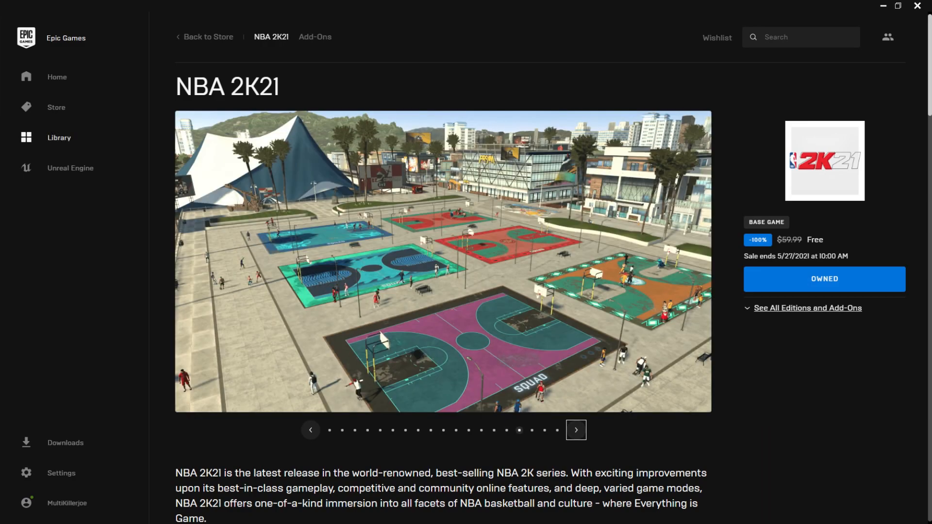
Step: Return to the store front page and scroll to the Free Games section showing NBA 2K21
click(56, 107)
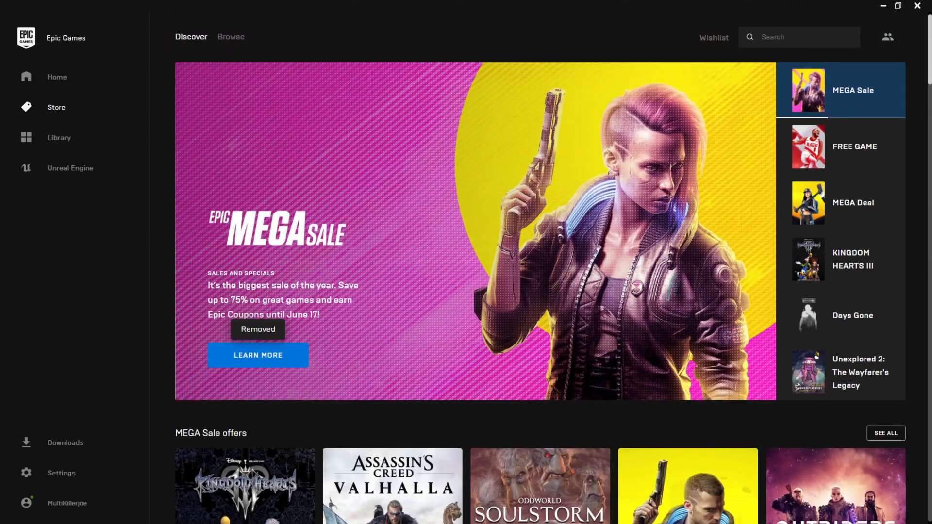
scroll(down, 3)
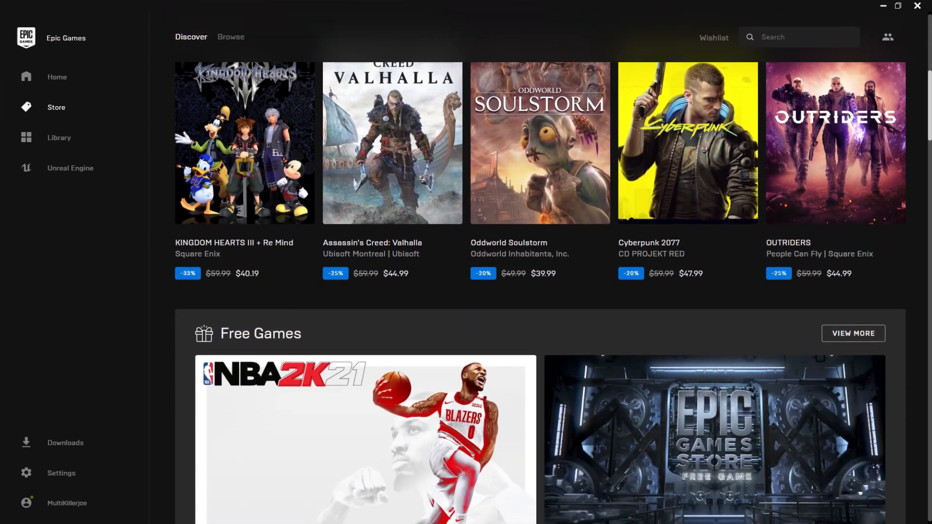
scroll(down, 3)
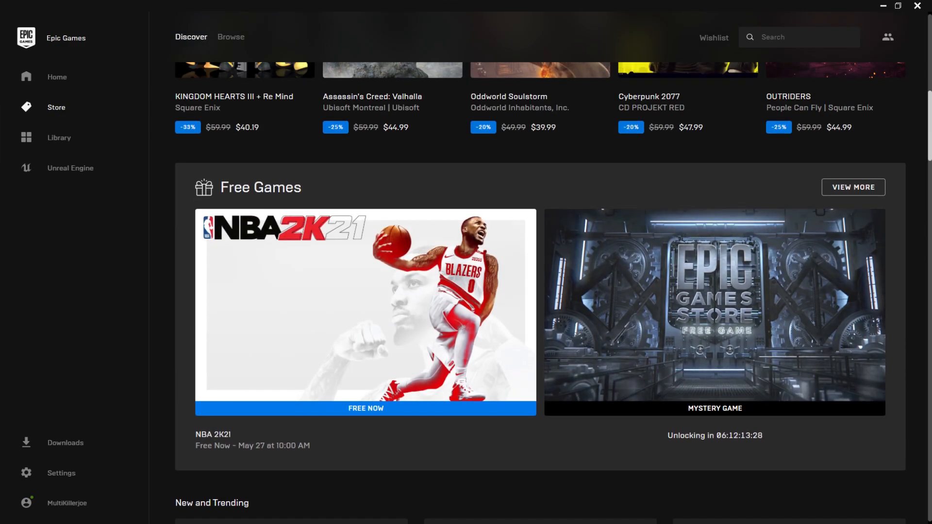